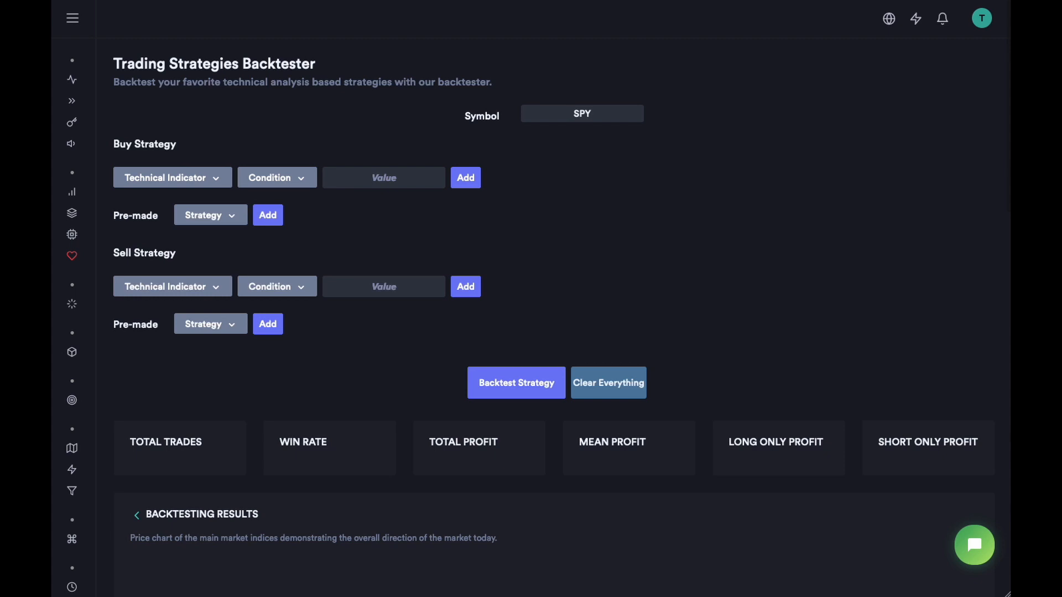
# Add the buy rule: Technical Indicator RSI, Condition Smaller, Value 40.
pyautogui.click(71, 18)
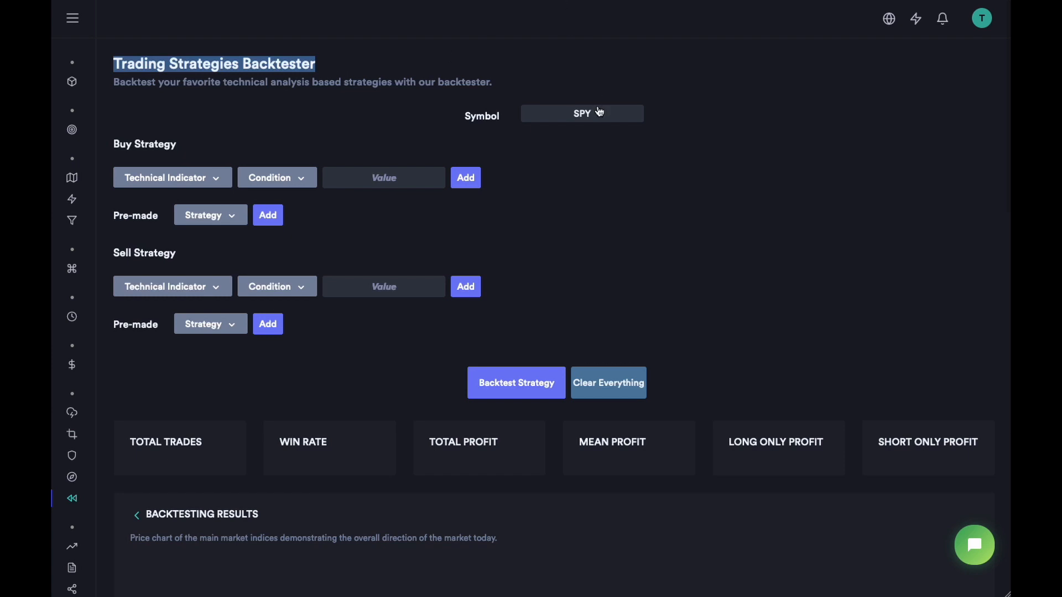
pyautogui.moveTo(255, 99)
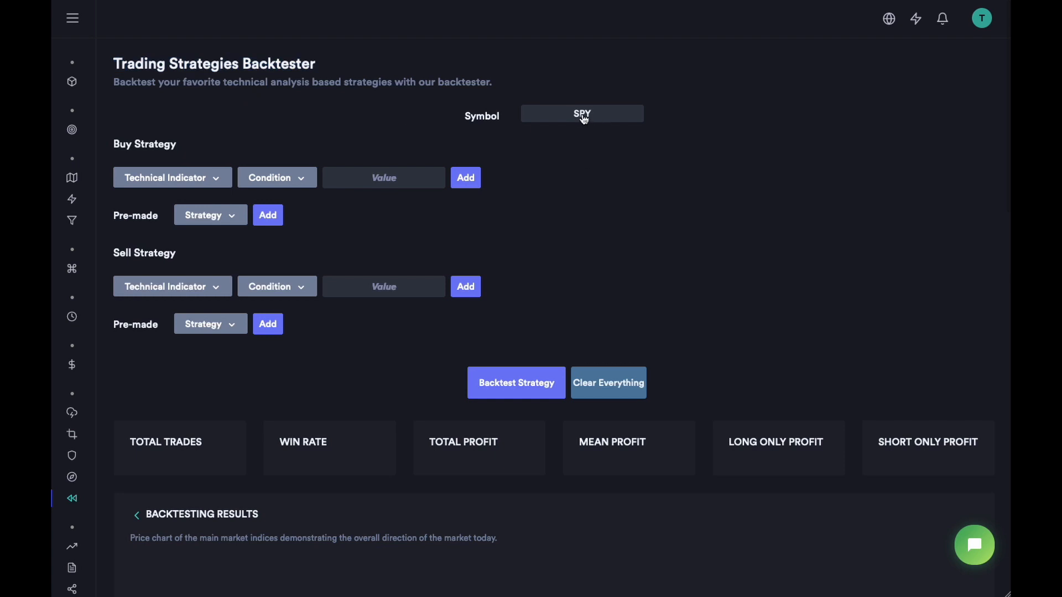
pyautogui.moveTo(357, 196)
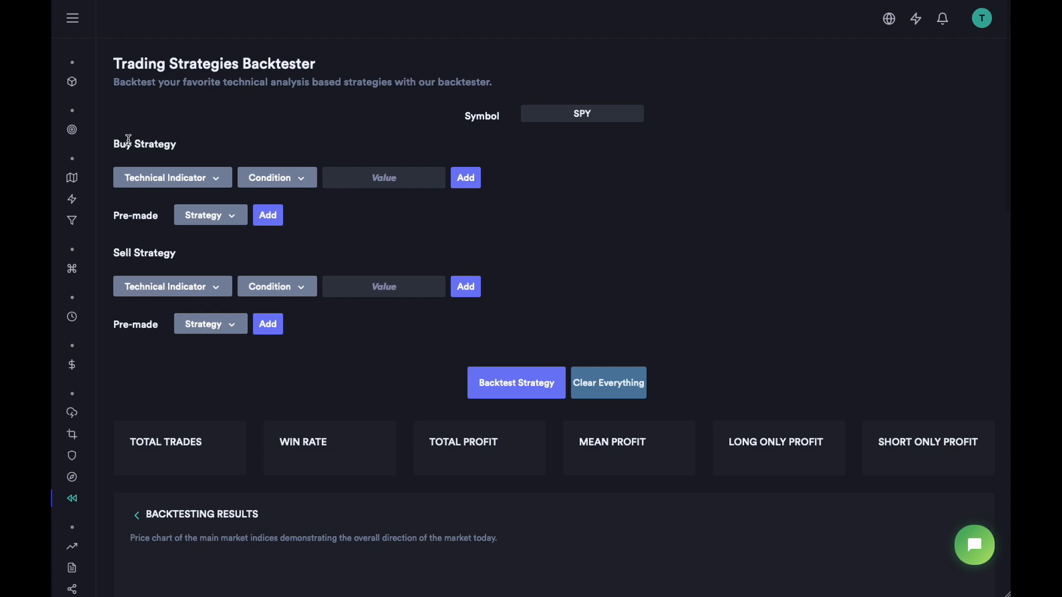
pyautogui.click(172, 177)
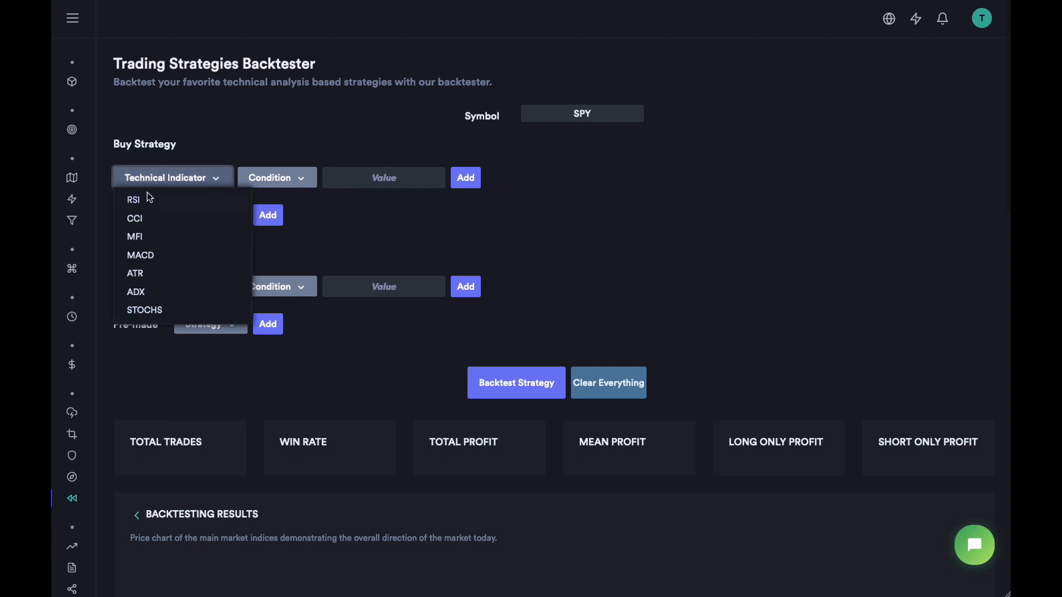
pyautogui.click(134, 199)
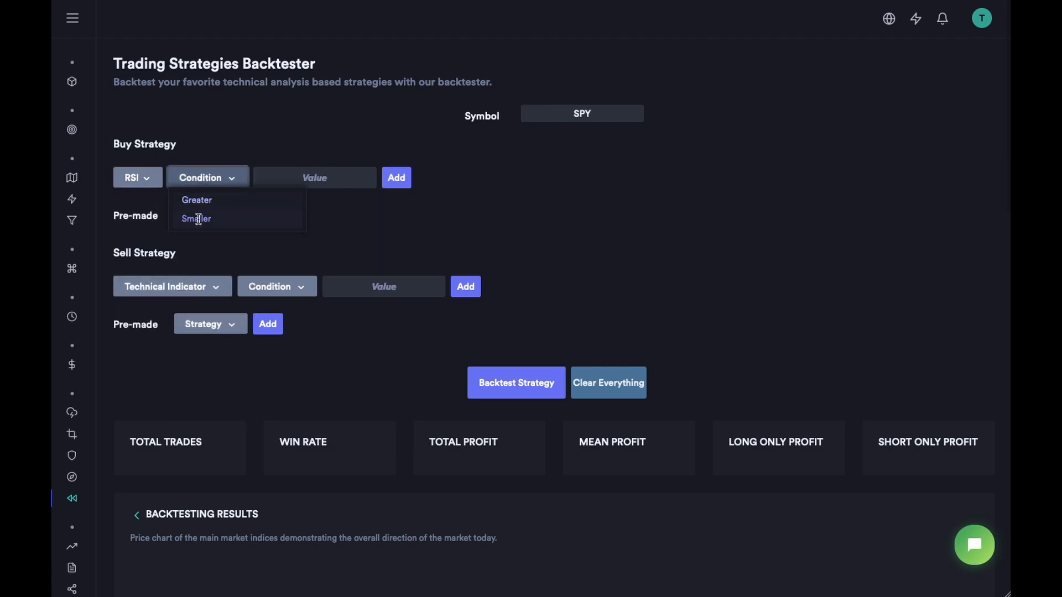
pyautogui.click(195, 217)
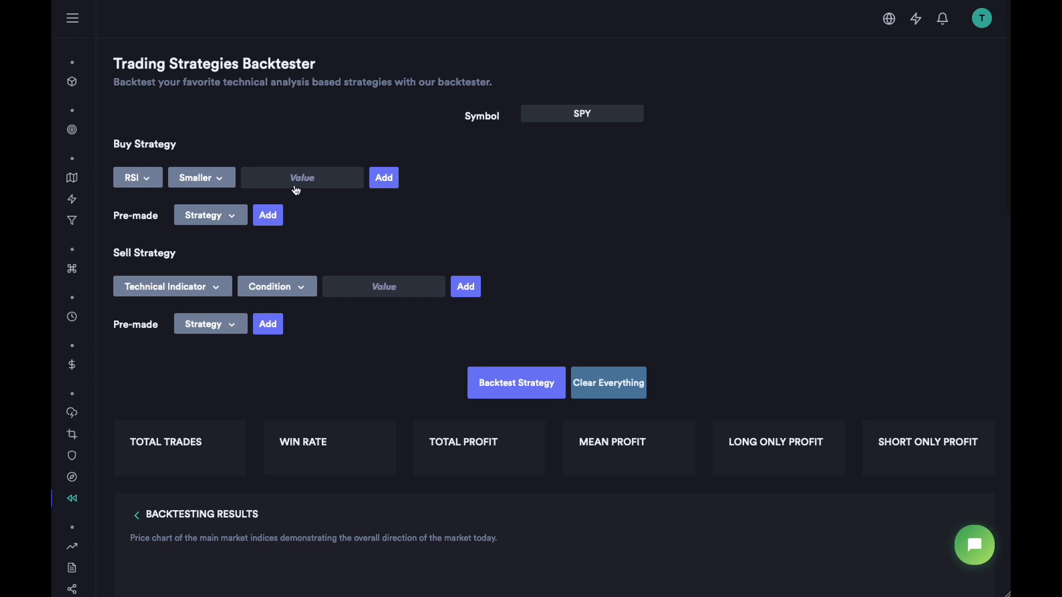
pyautogui.write('40')
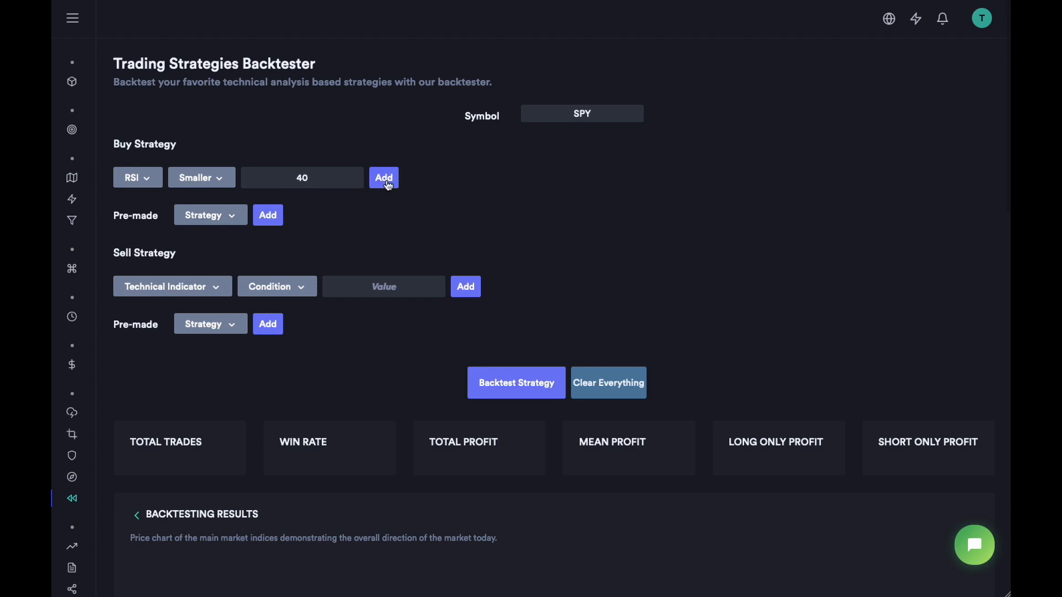
pyautogui.click(384, 177)
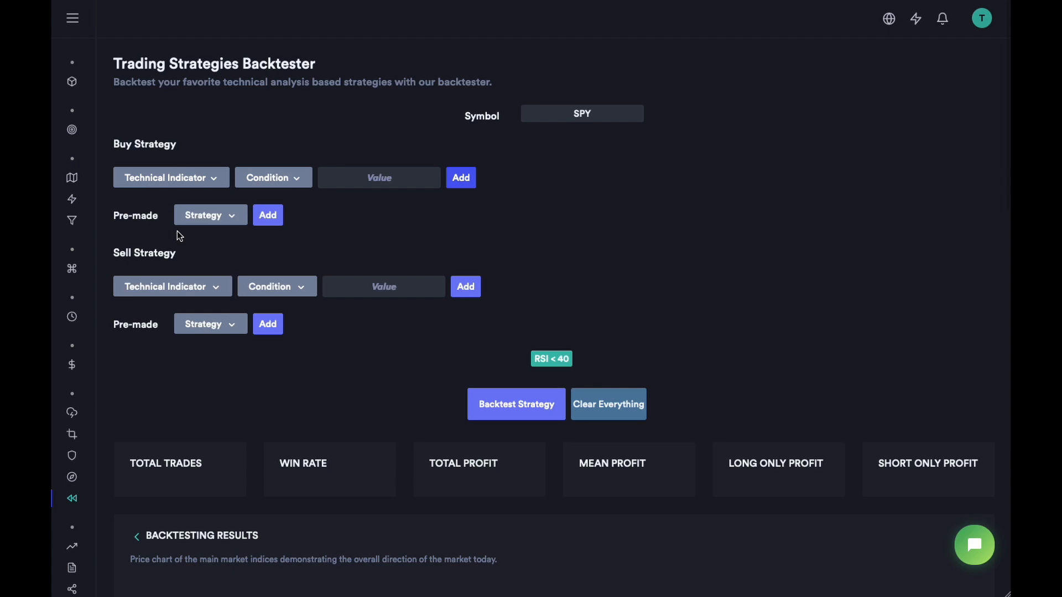
# Add the sell rule: RSI, Condition Greater, Value 60.
pyautogui.click(209, 214)
pyautogui.write('60')
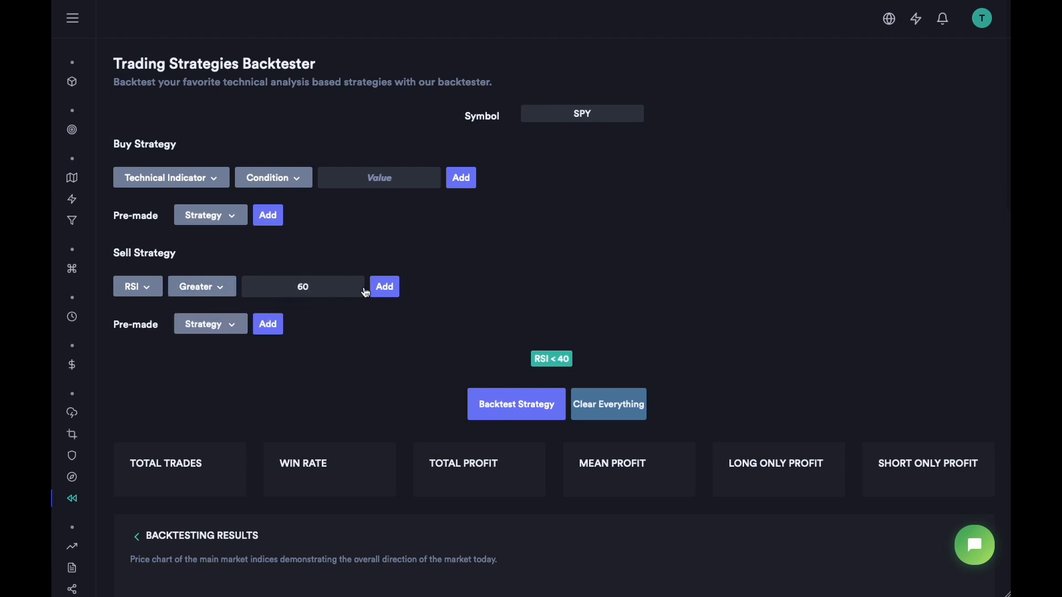
pyautogui.click(384, 285)
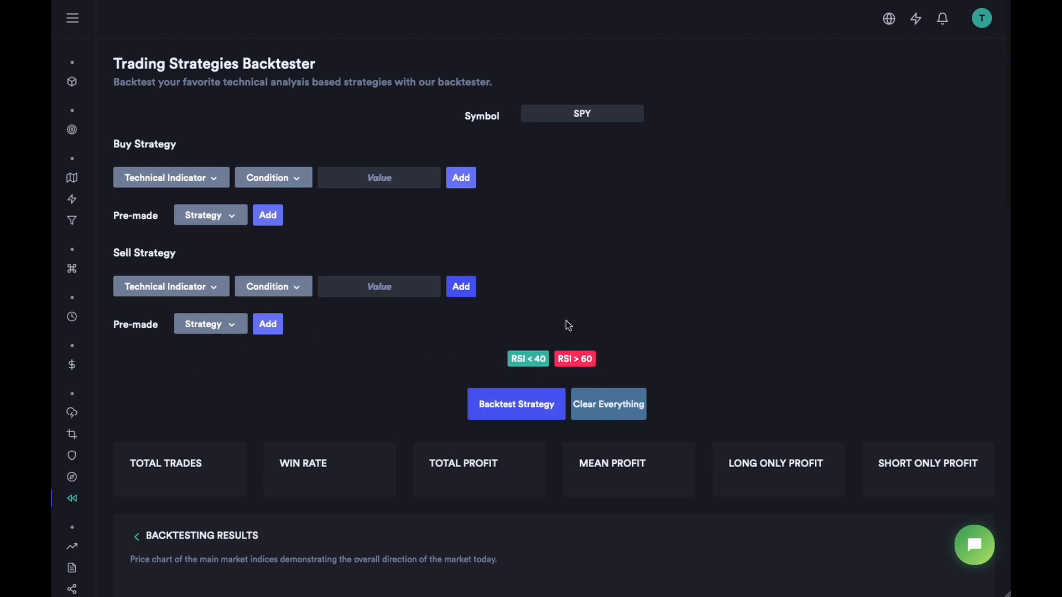
# Backtest the strategy and review summary stats including the $18.68 short-only profit and profit curve.
pyautogui.click(516, 405)
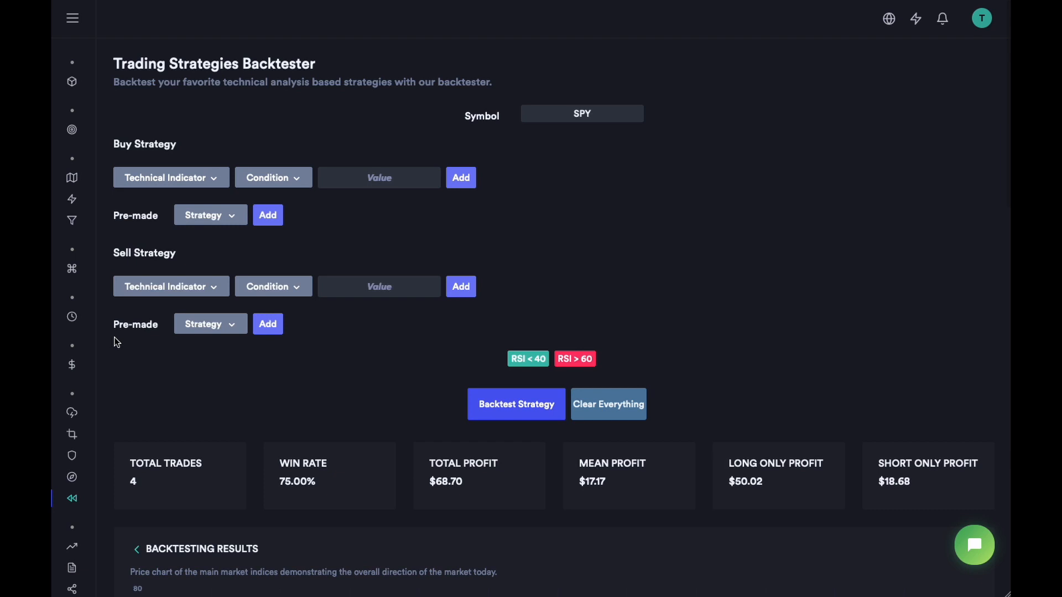
pyautogui.scroll(-3)
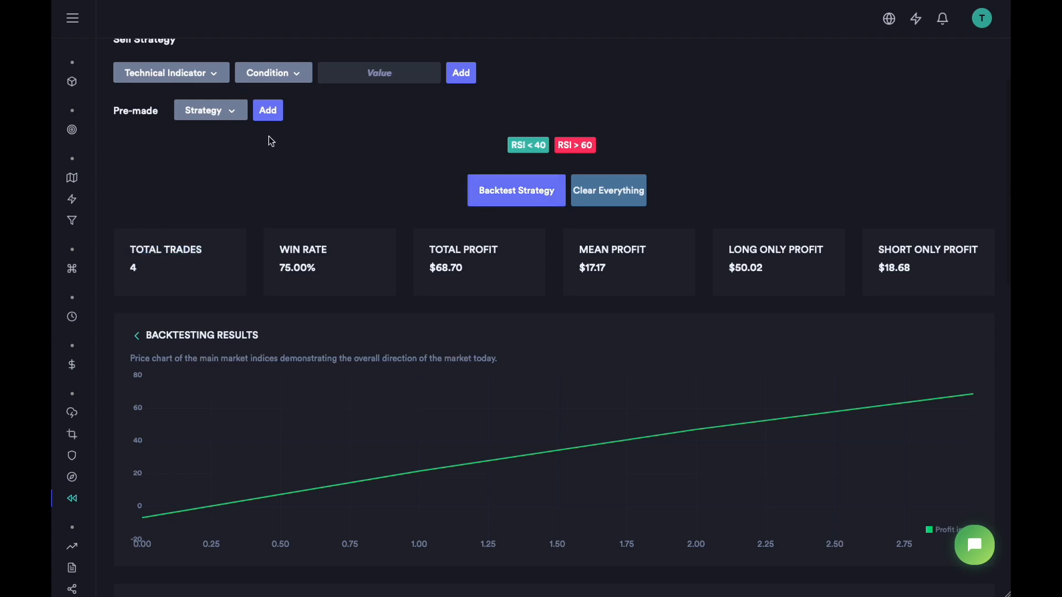
pyautogui.scroll(3)
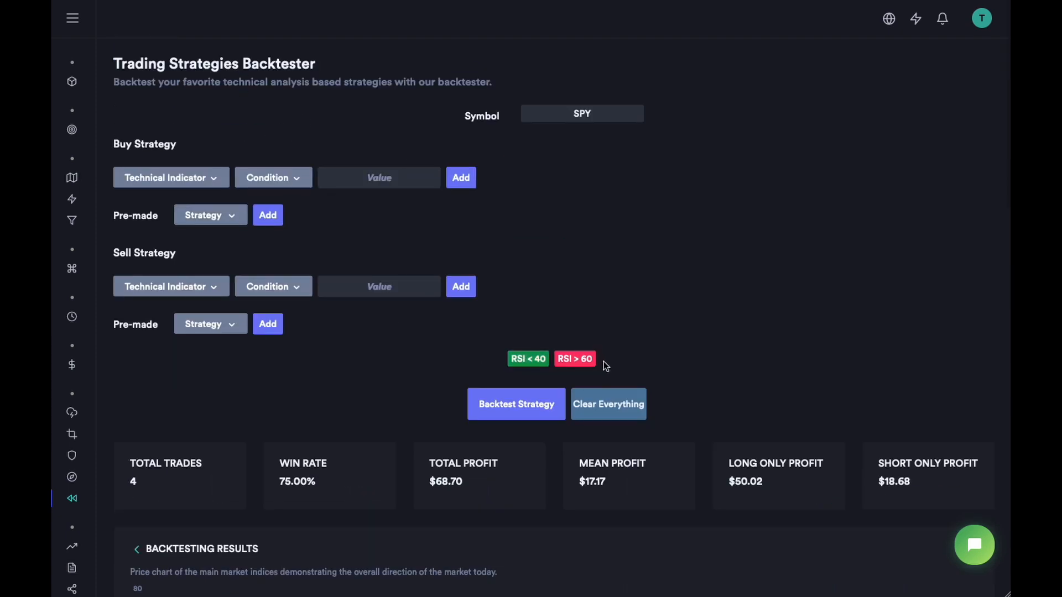
pyautogui.scroll(-3)
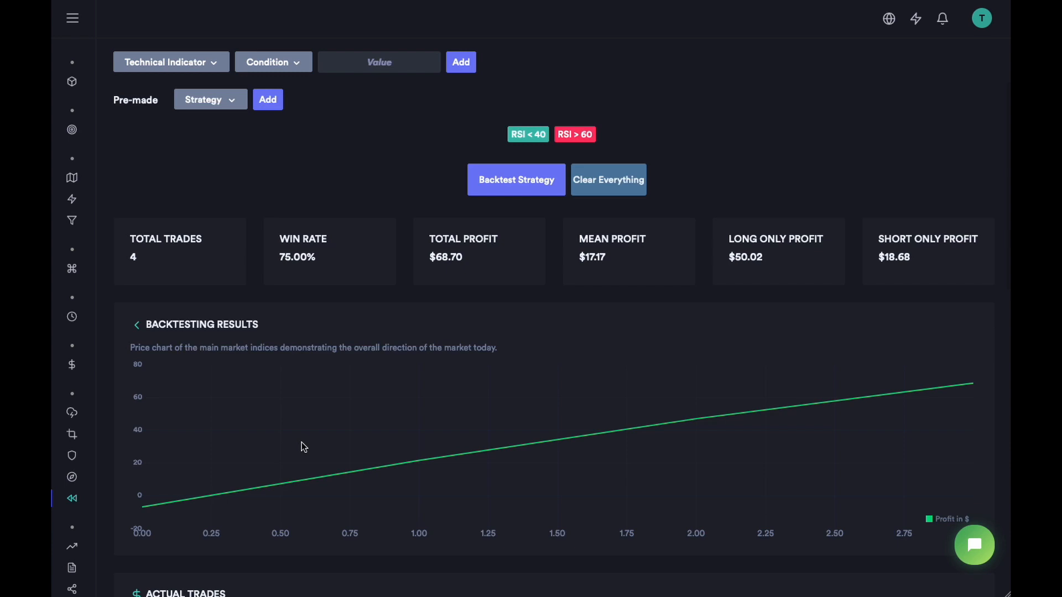
pyautogui.moveTo(281, 246)
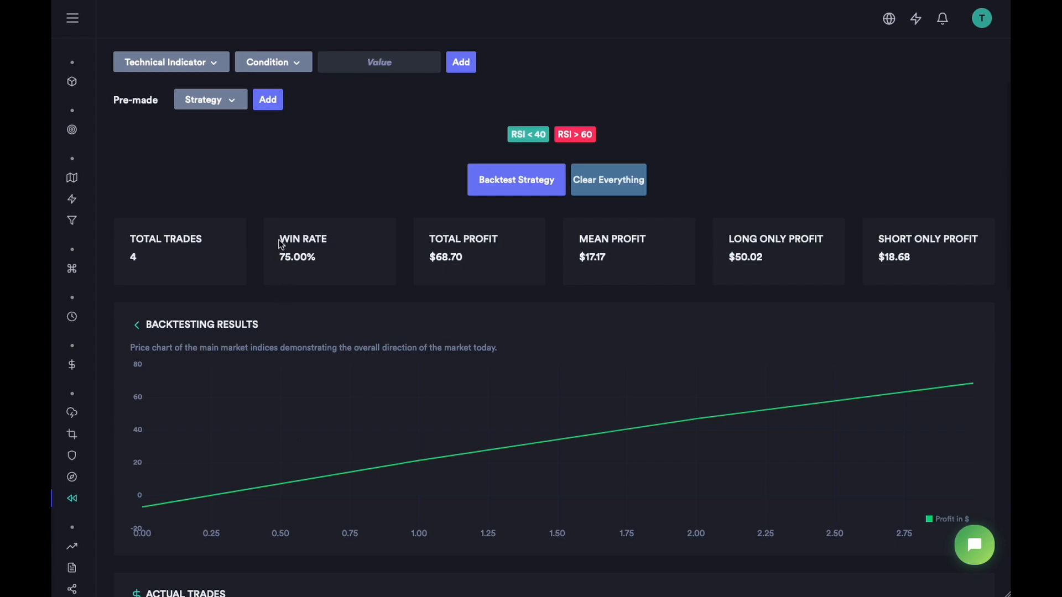
pyautogui.doubleClick(463, 239)
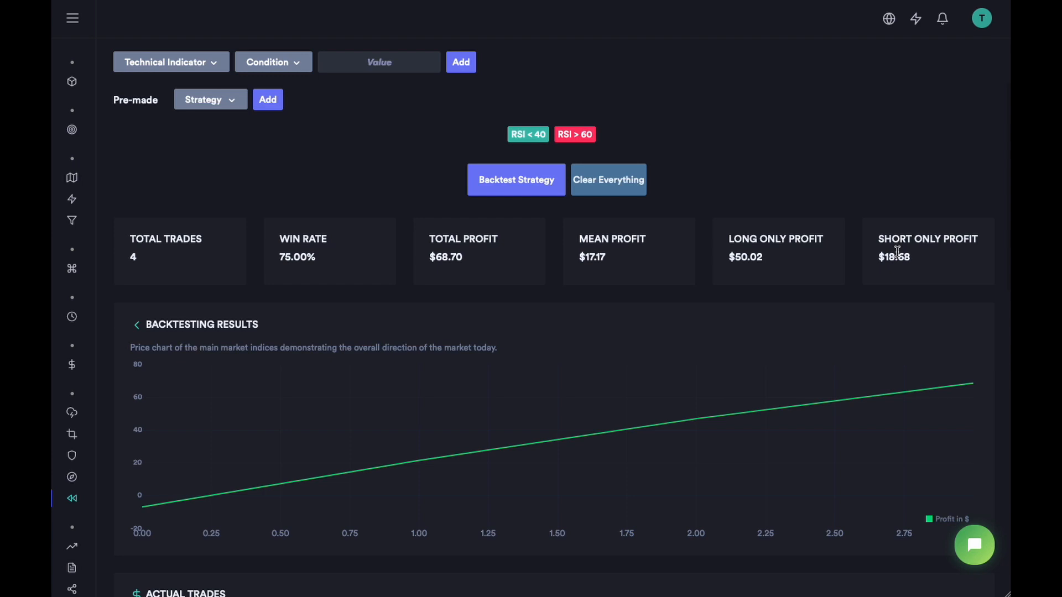
pyautogui.doubleClick(893, 258)
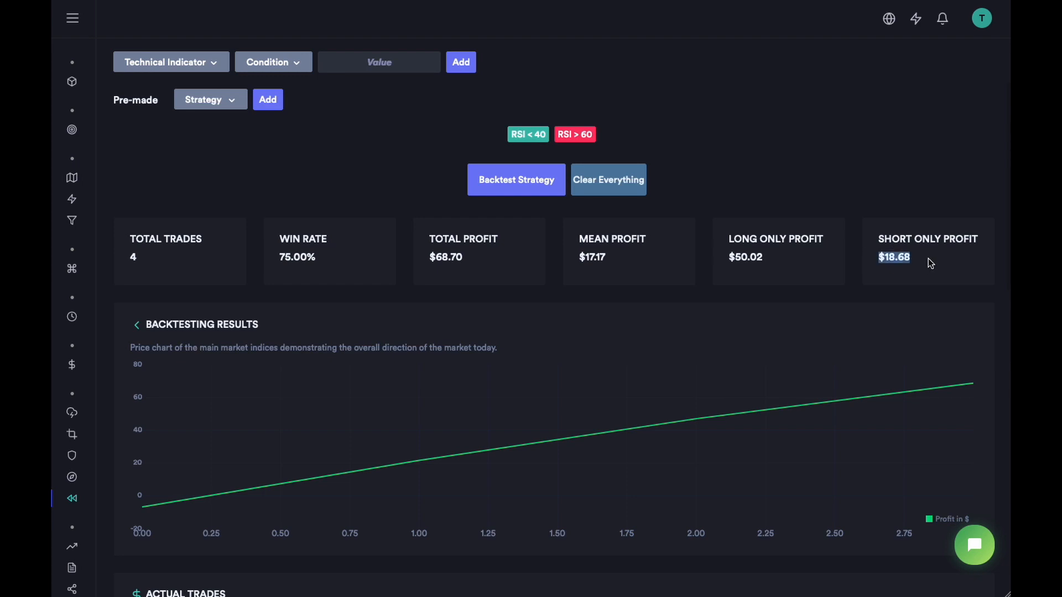
pyautogui.scroll(-3)
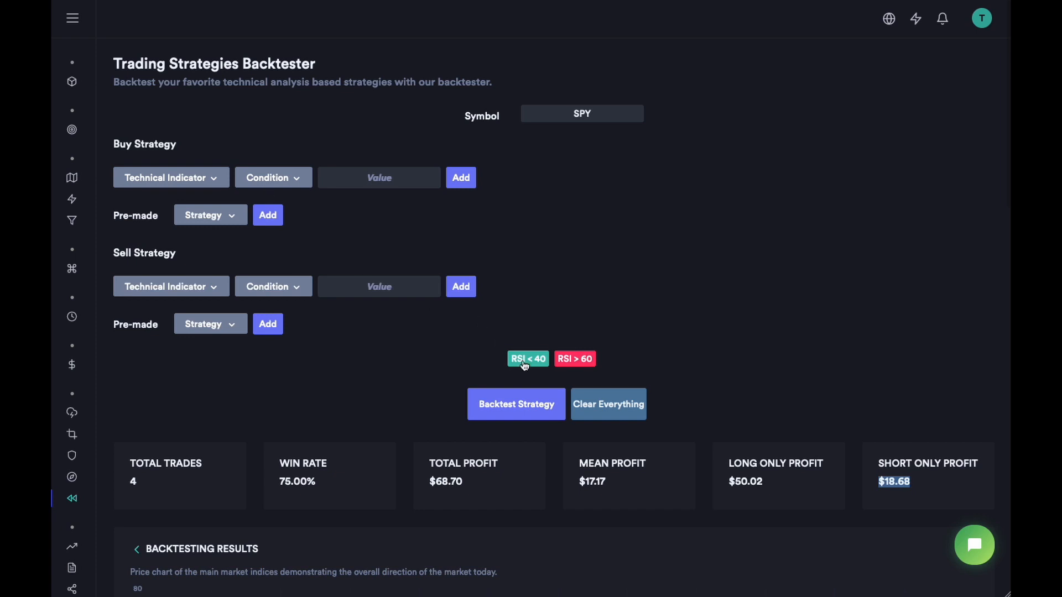
# Scroll down to the Actual Trades chart showing buy and sell markers on the price line.
pyautogui.scroll(-3)
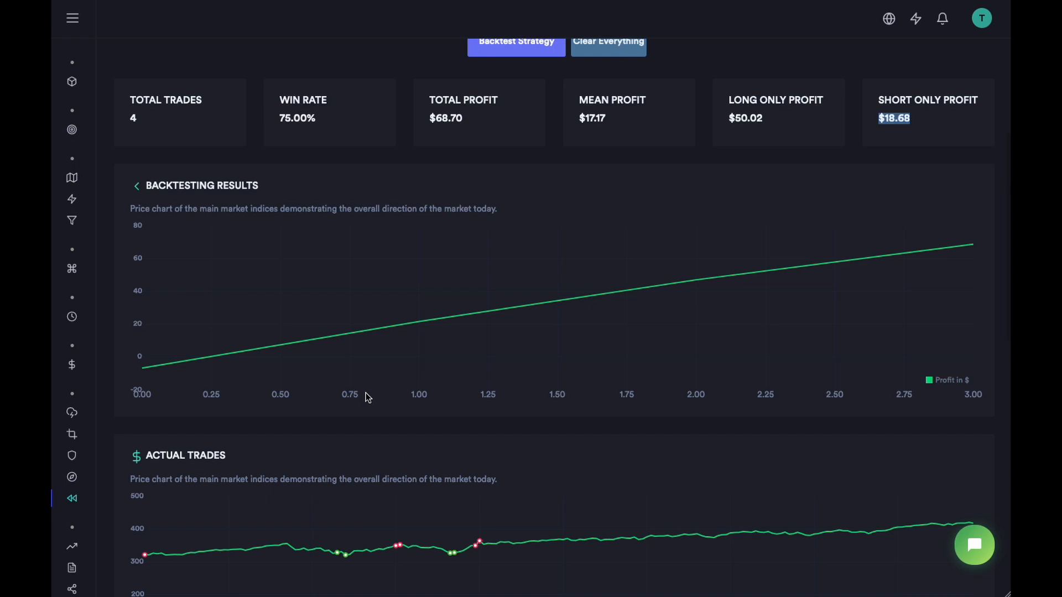
pyautogui.scroll(-3)
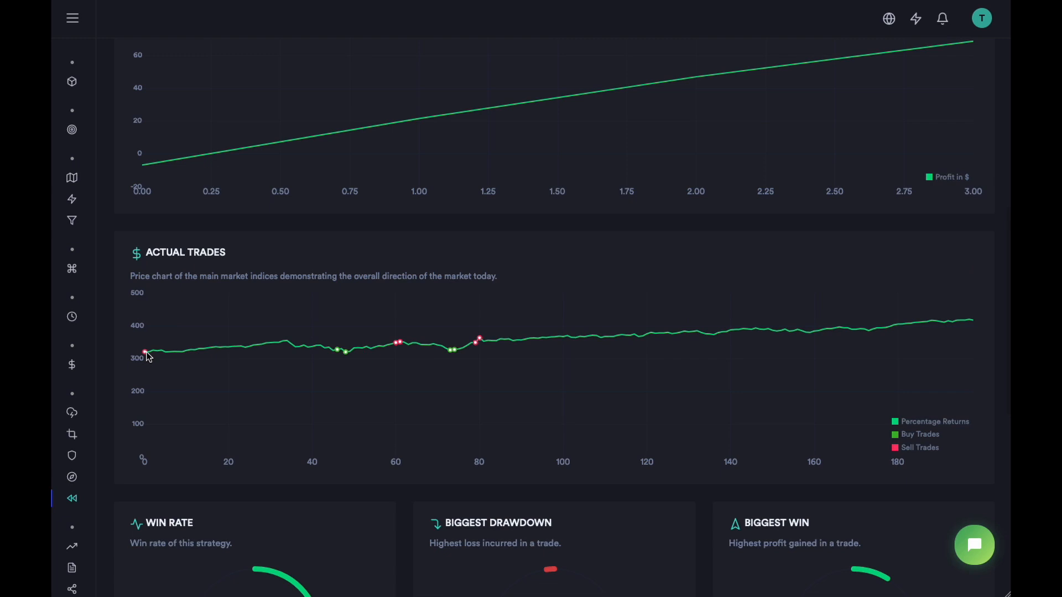
pyautogui.moveTo(208, 358)
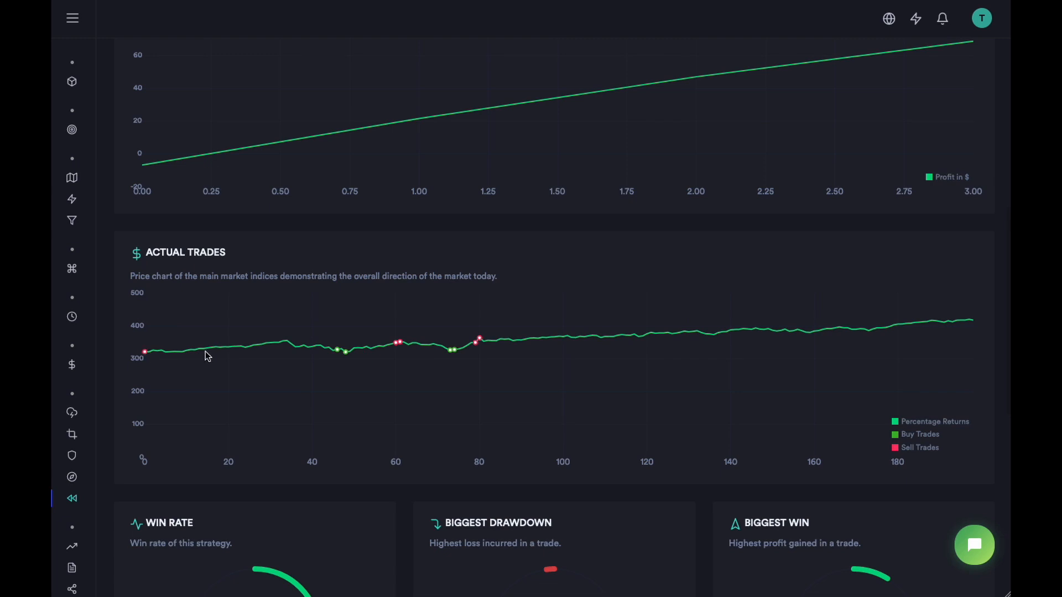
pyautogui.moveTo(345, 358)
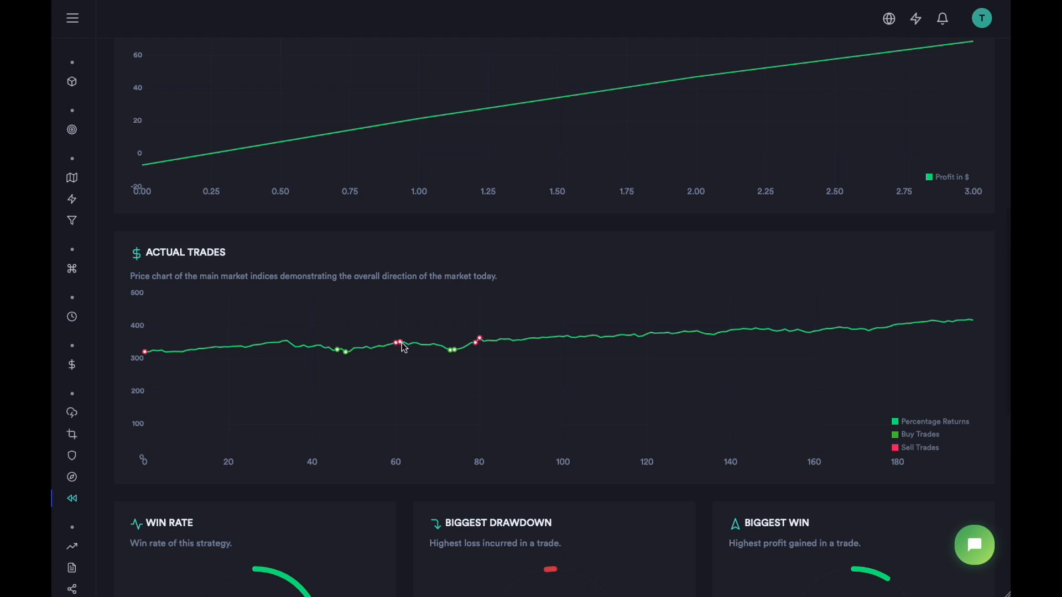
pyautogui.moveTo(452, 355)
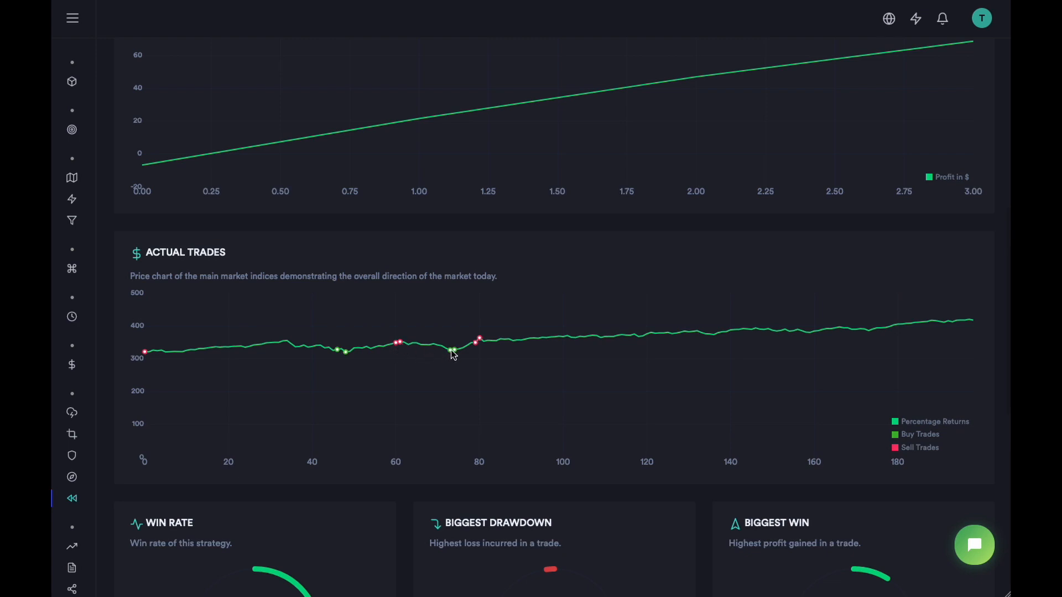
pyautogui.moveTo(479, 343)
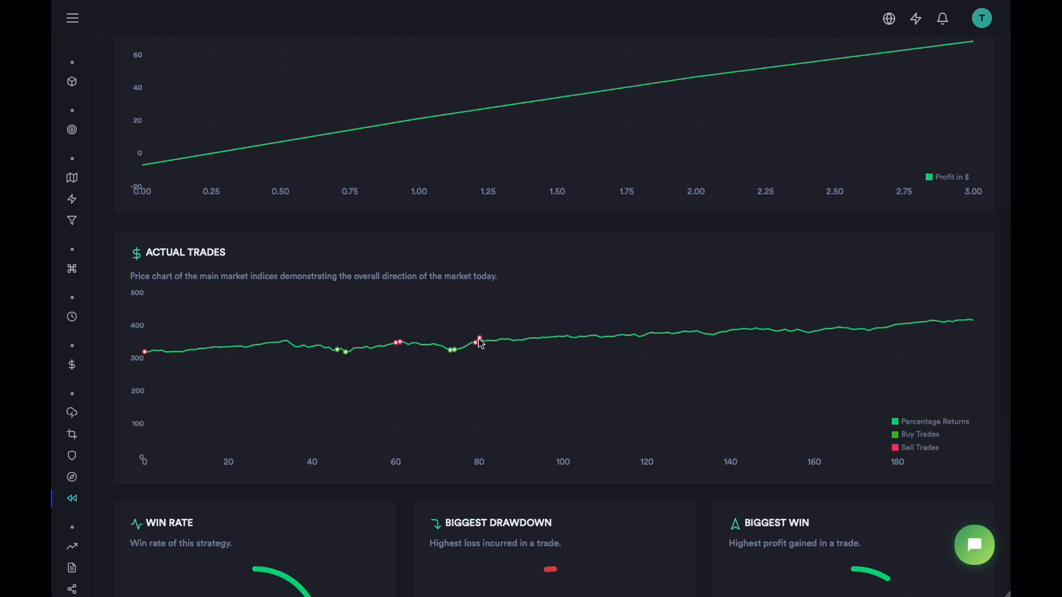
pyautogui.moveTo(547, 392)
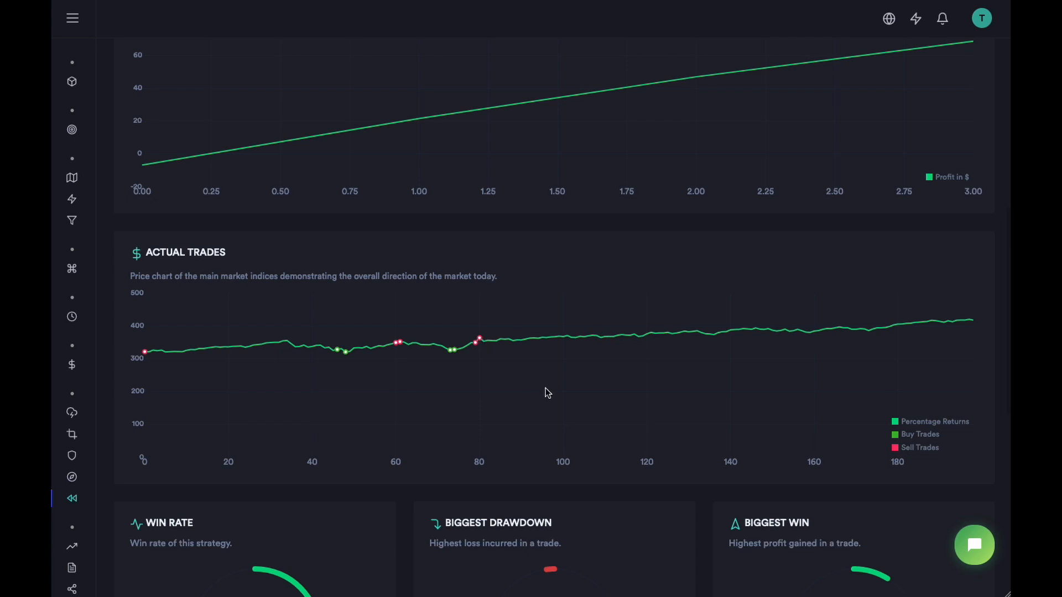
pyautogui.moveTo(539, 427)
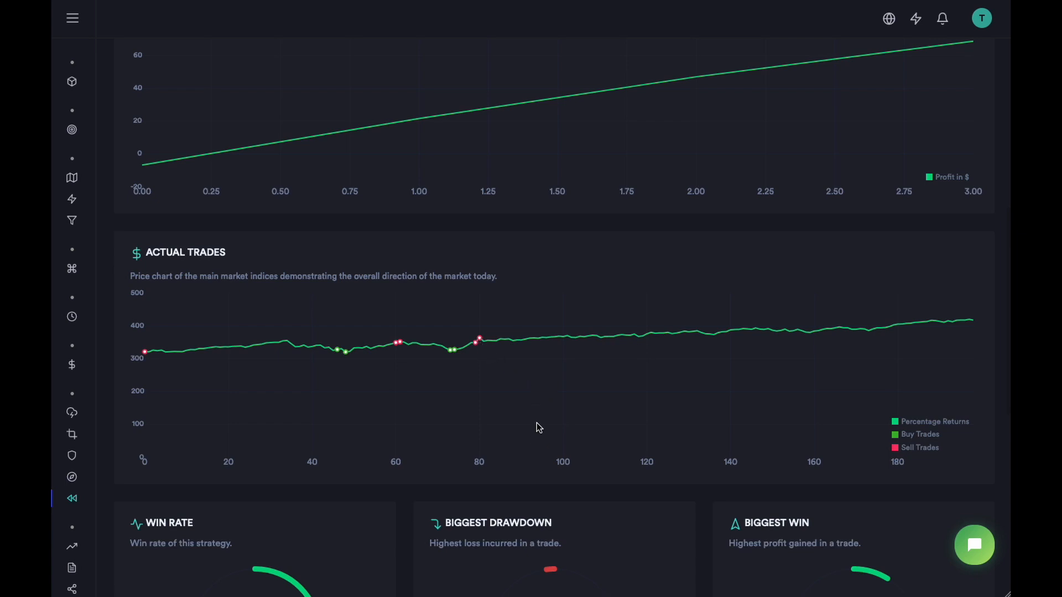
pyautogui.scroll(-3)
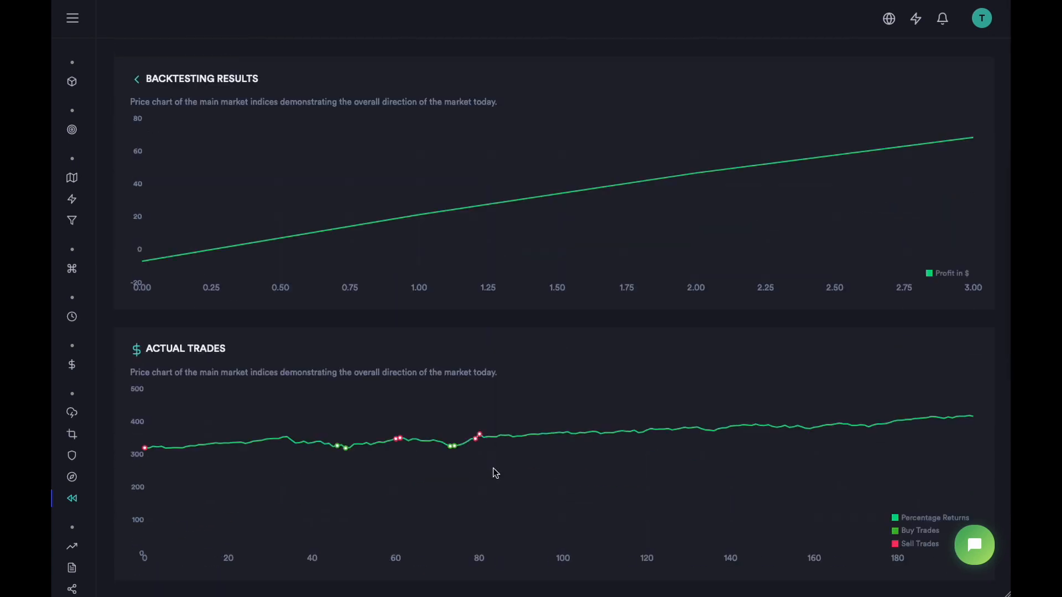
# Scroll to the 75% win rate, -2.0% drawdown and 8.8% biggest win gauges with long/short charts.
pyautogui.scroll(-3)
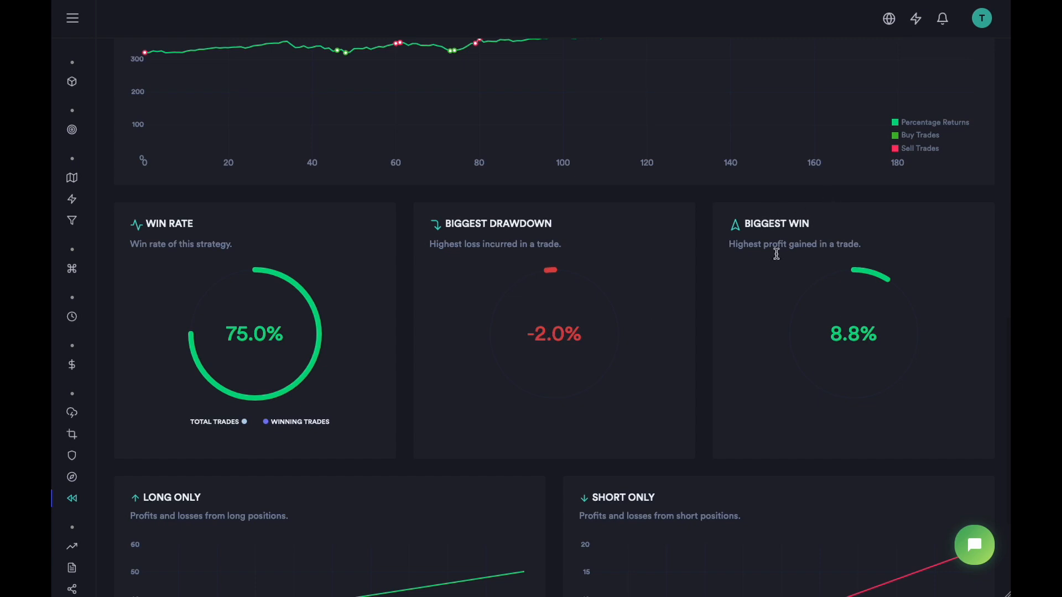
pyautogui.scroll(-3)
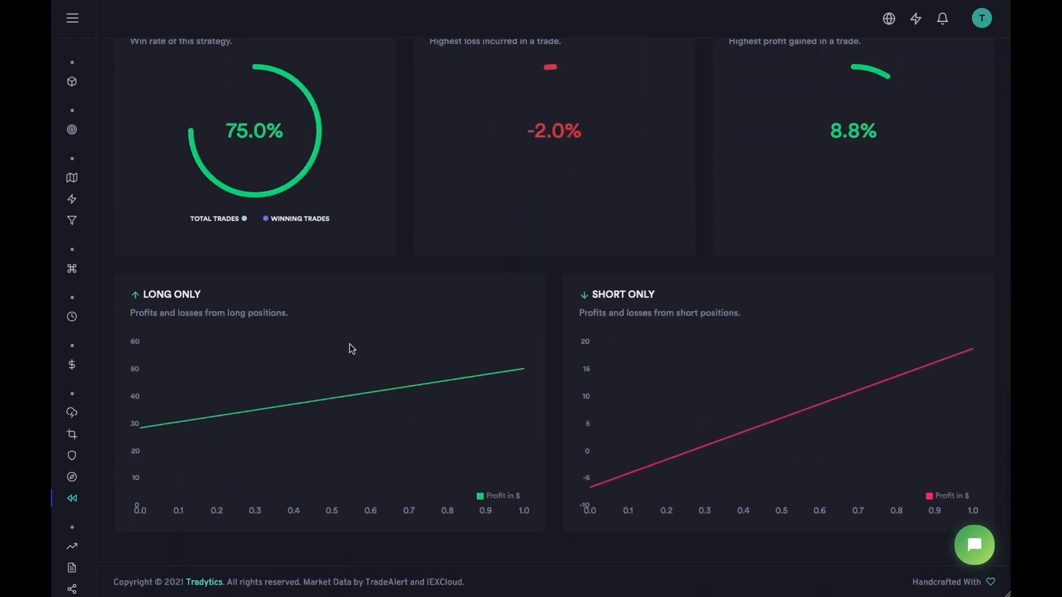